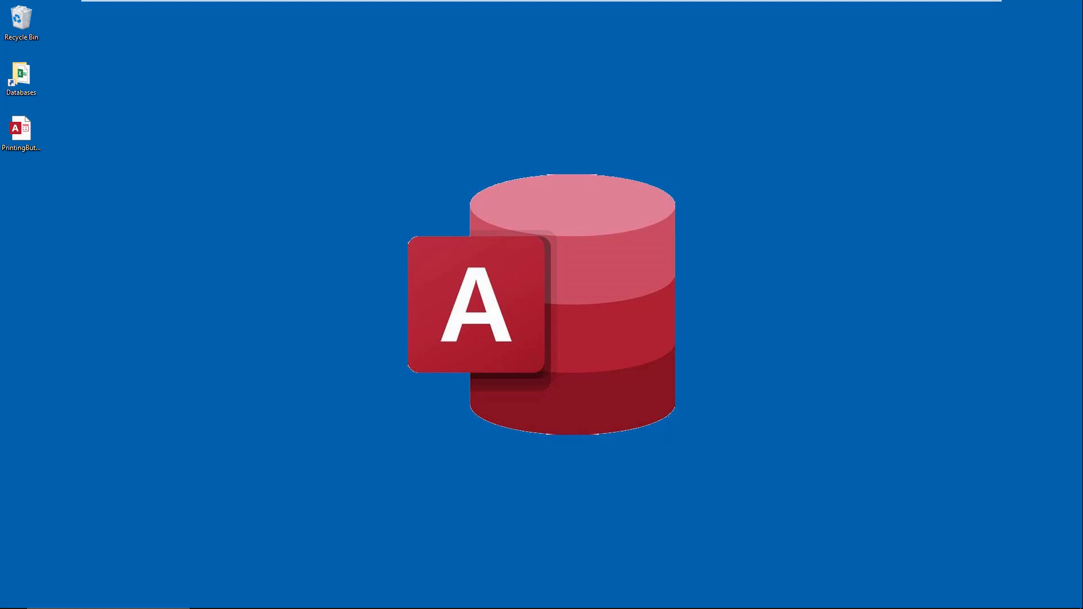
Step: Open PrintingButtons.accdb, inspect Command0 in Button_Does_Not_Print's Design View, then close the report
click(21, 128)
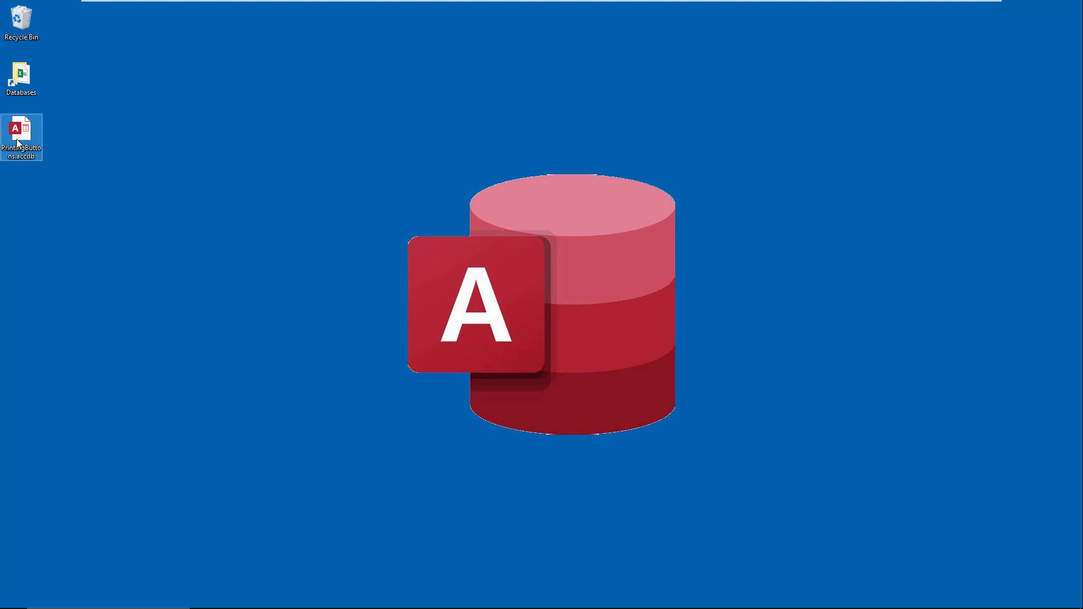
double_click(21, 132)
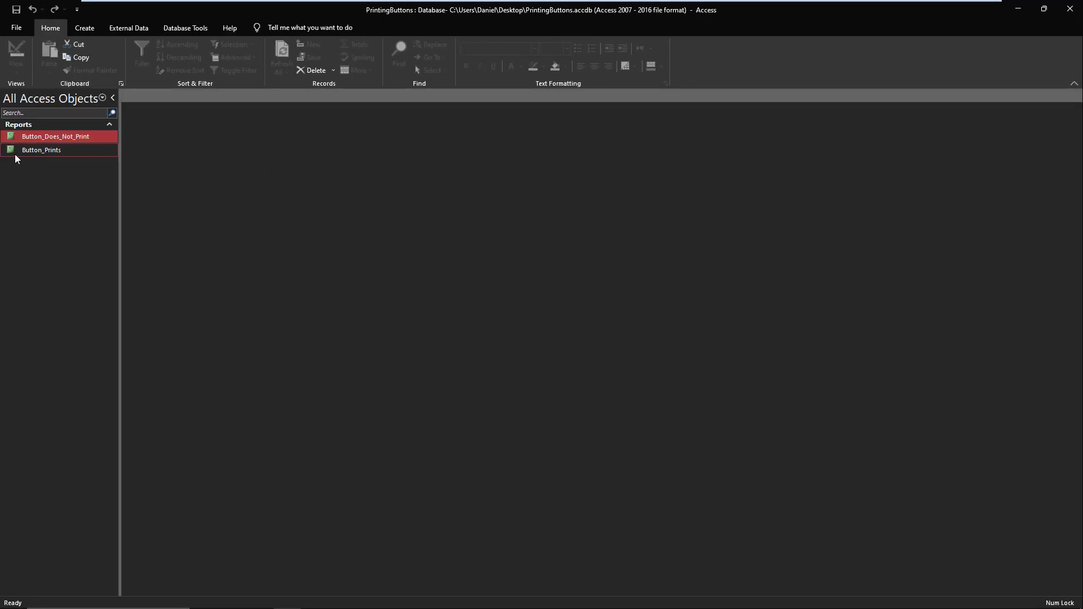
mouse_move(43, 136)
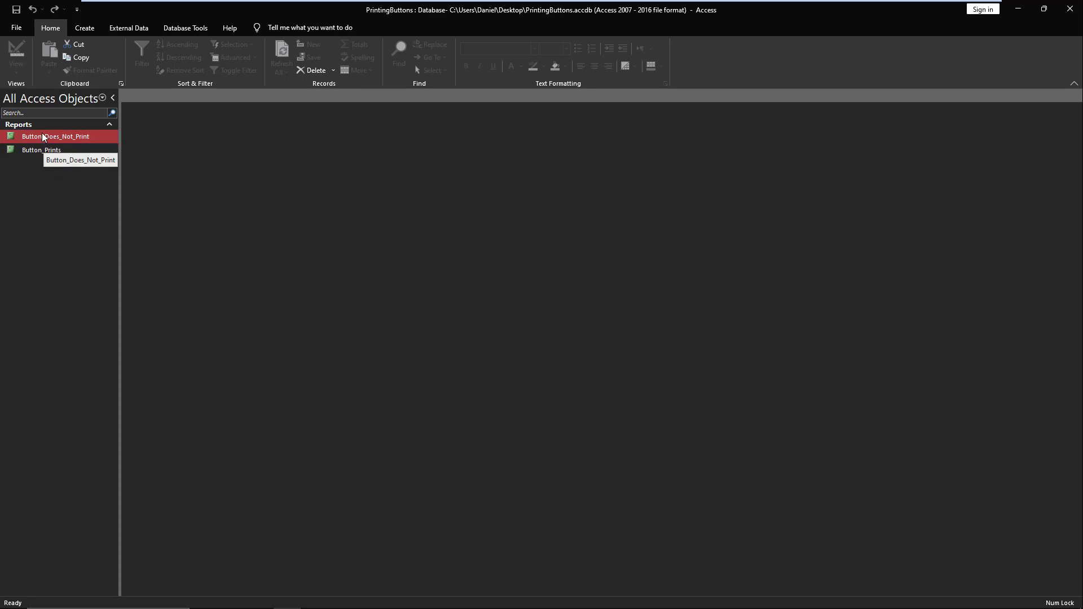
mouse_move(52, 138)
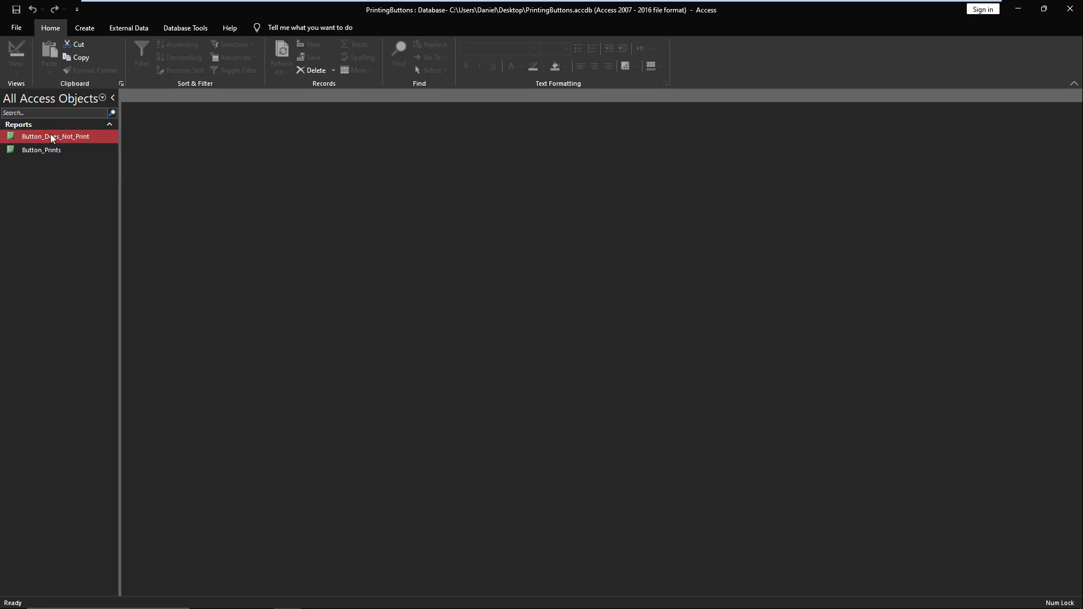
double_click(57, 136)
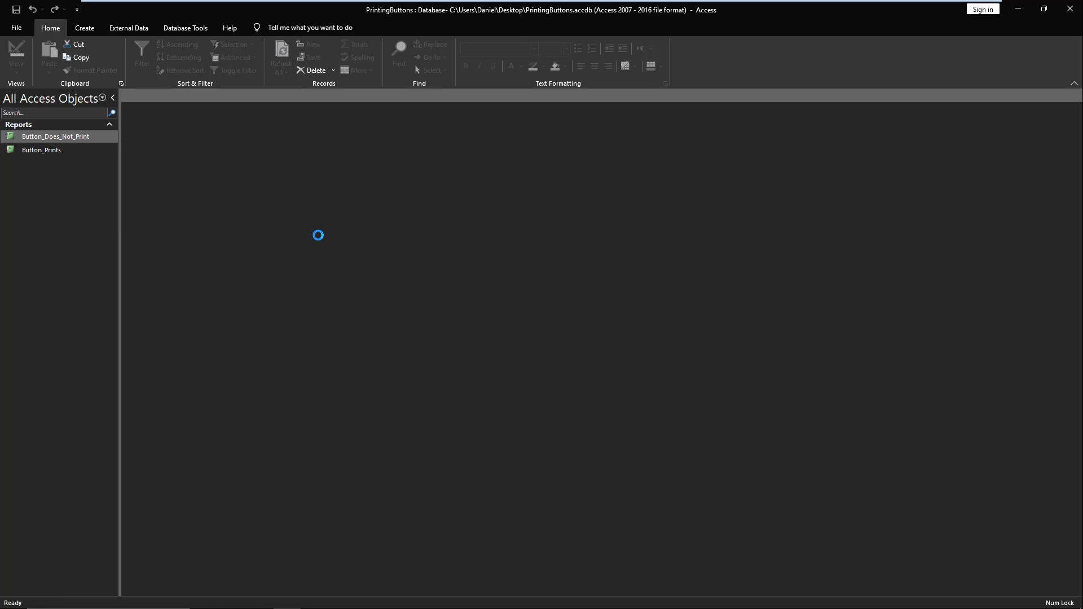
double_click(56, 136)
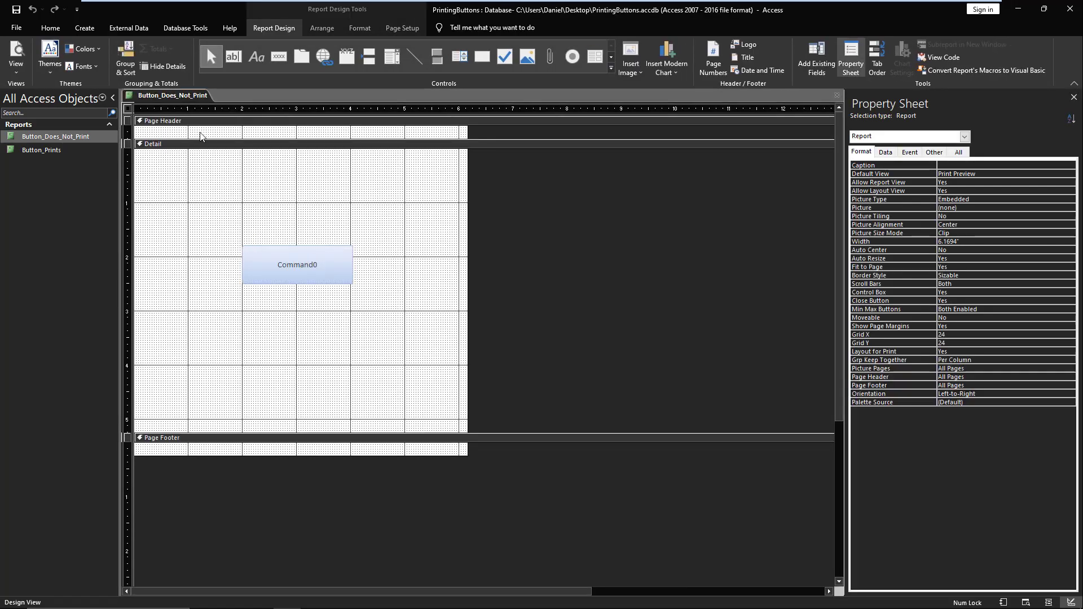
mouse_move(357, 284)
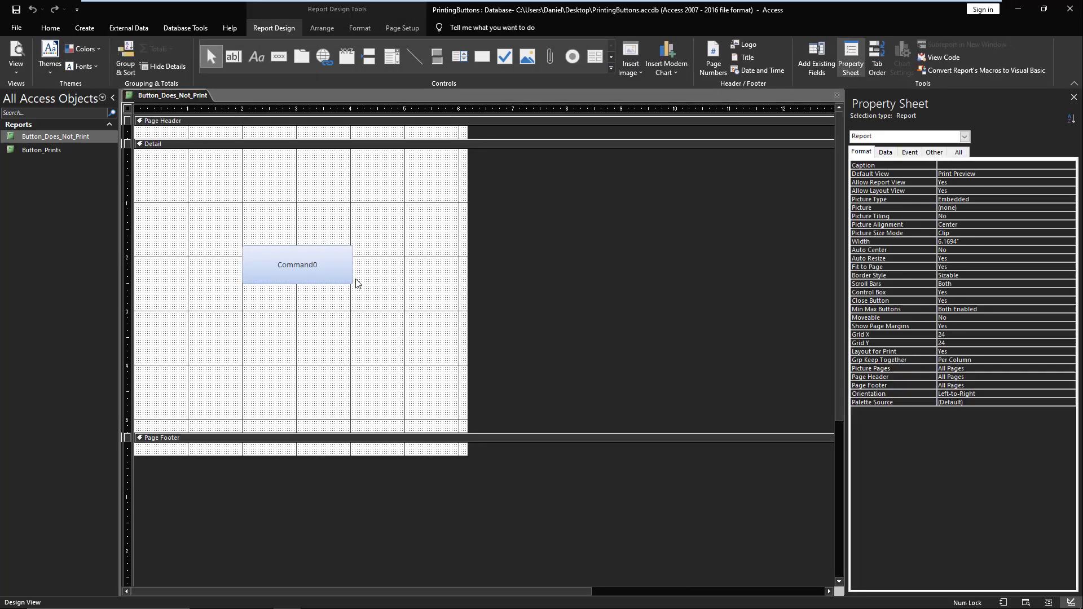
mouse_move(335, 268)
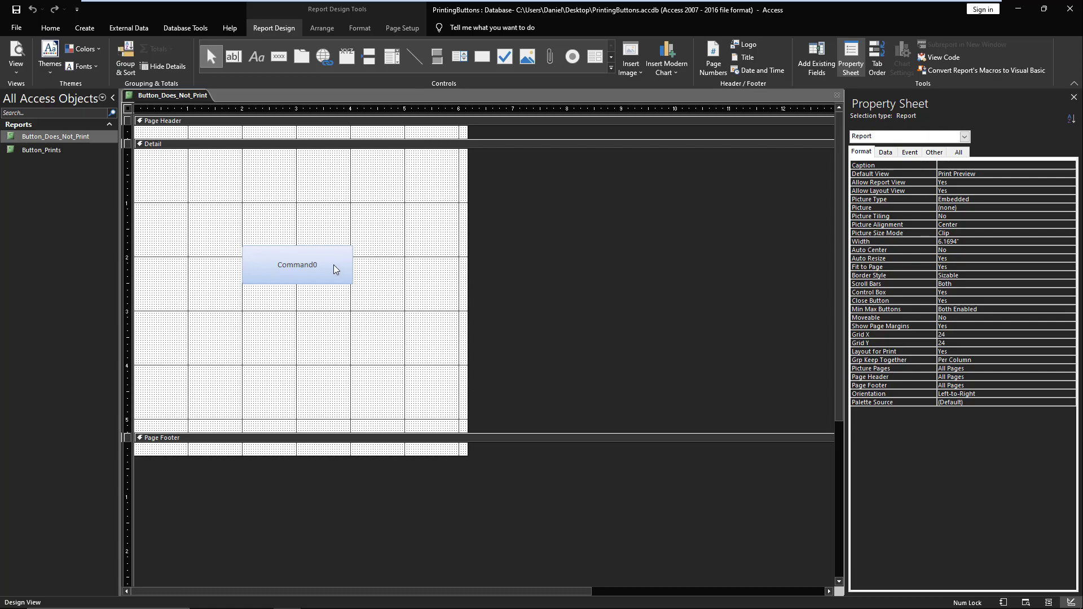
click(296, 264)
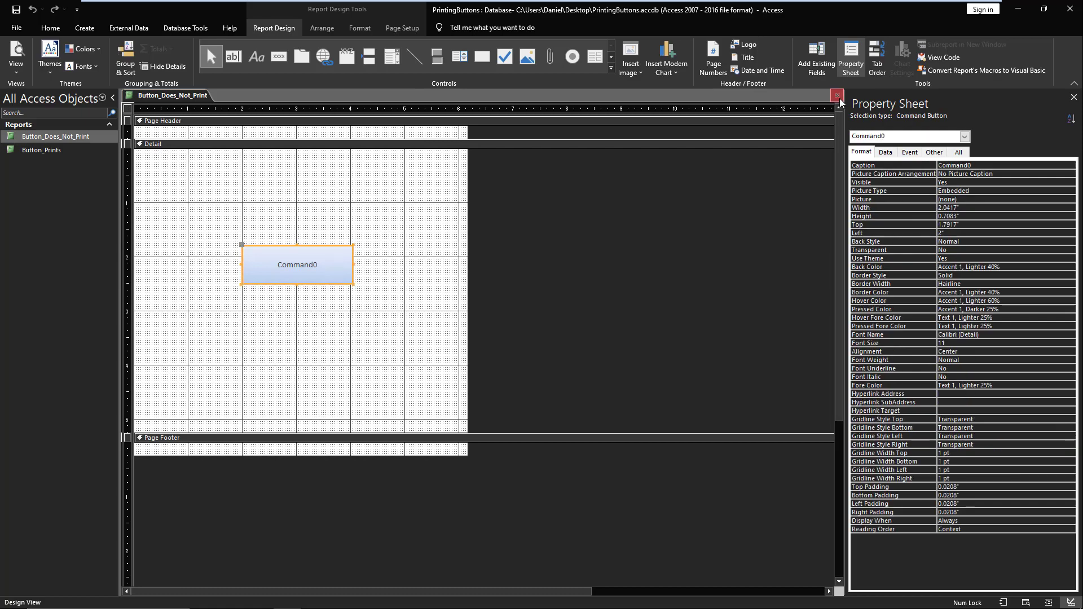
click(839, 95)
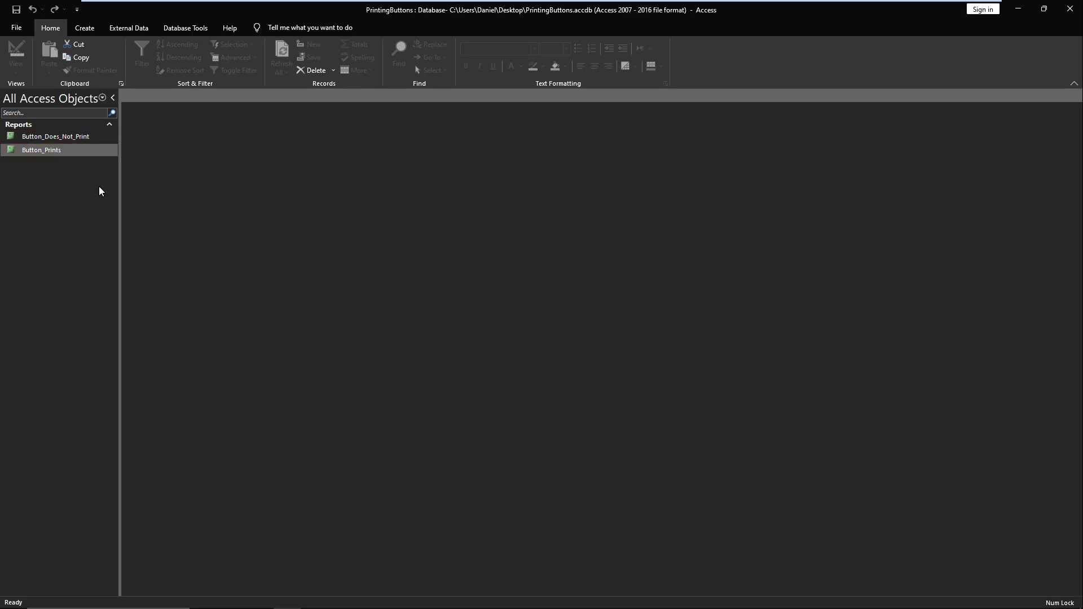
double_click(40, 150)
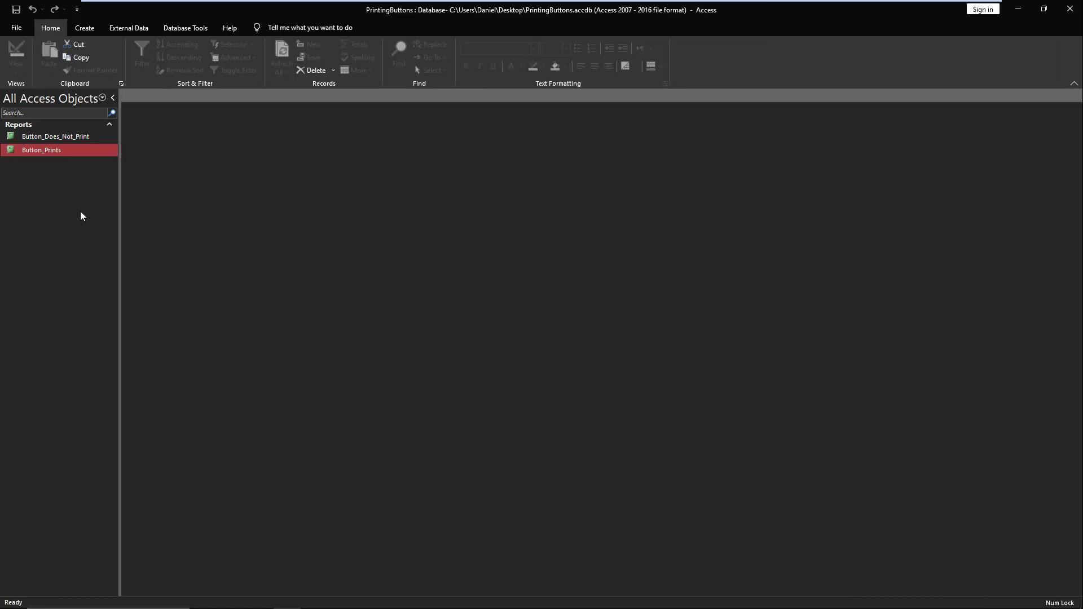
click(55, 136)
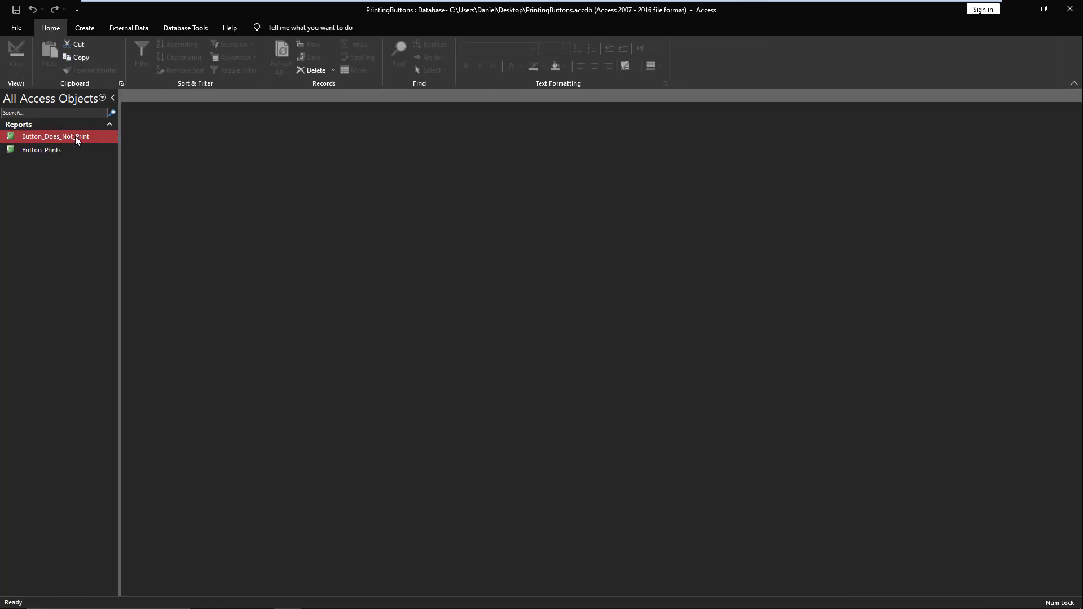
double_click(52, 136)
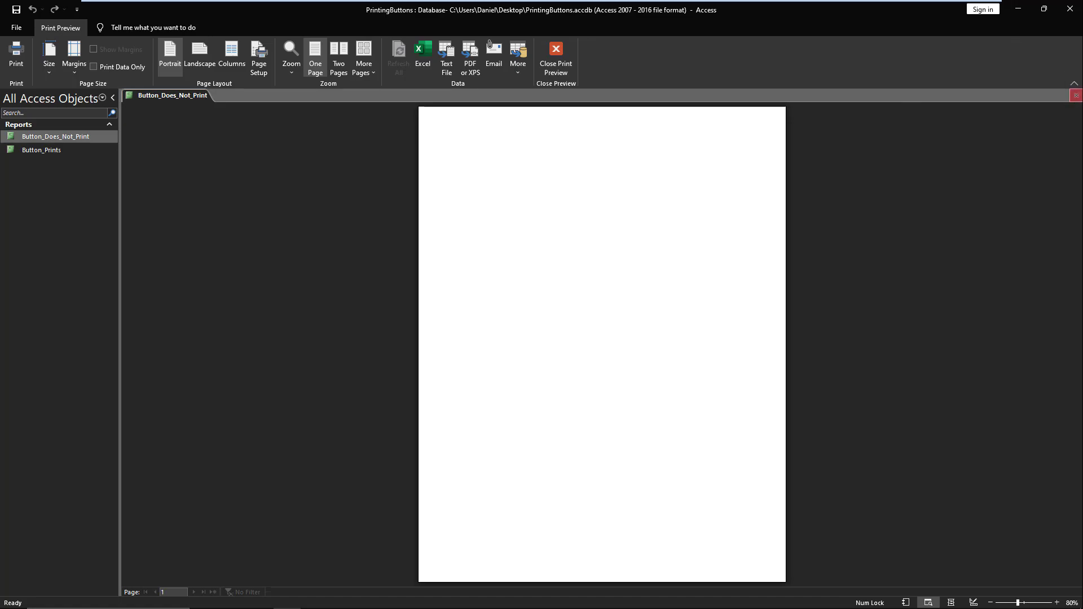
click(555, 52)
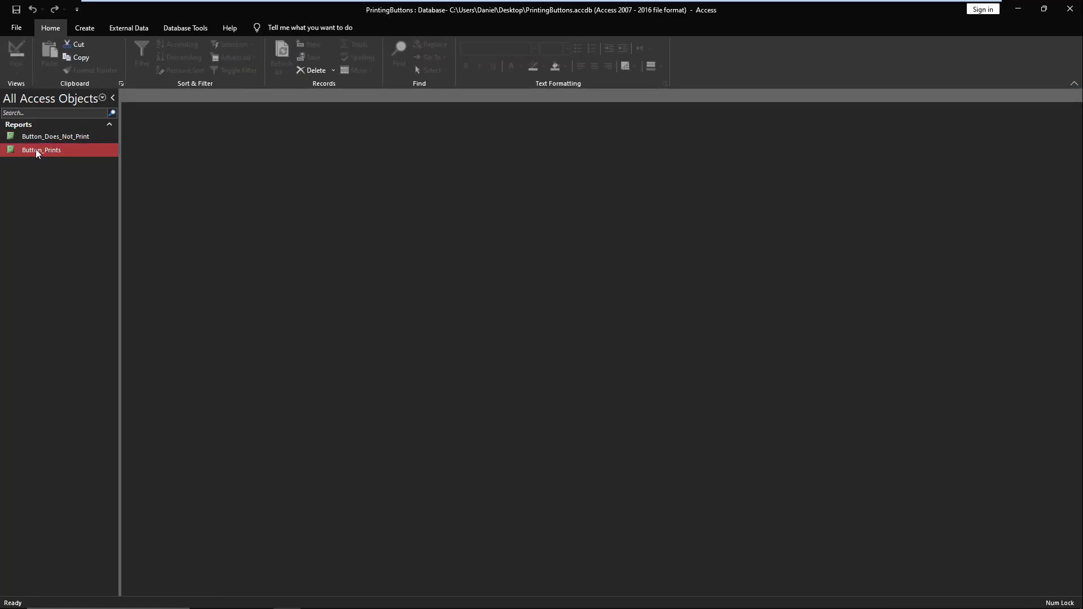
double_click(41, 150)
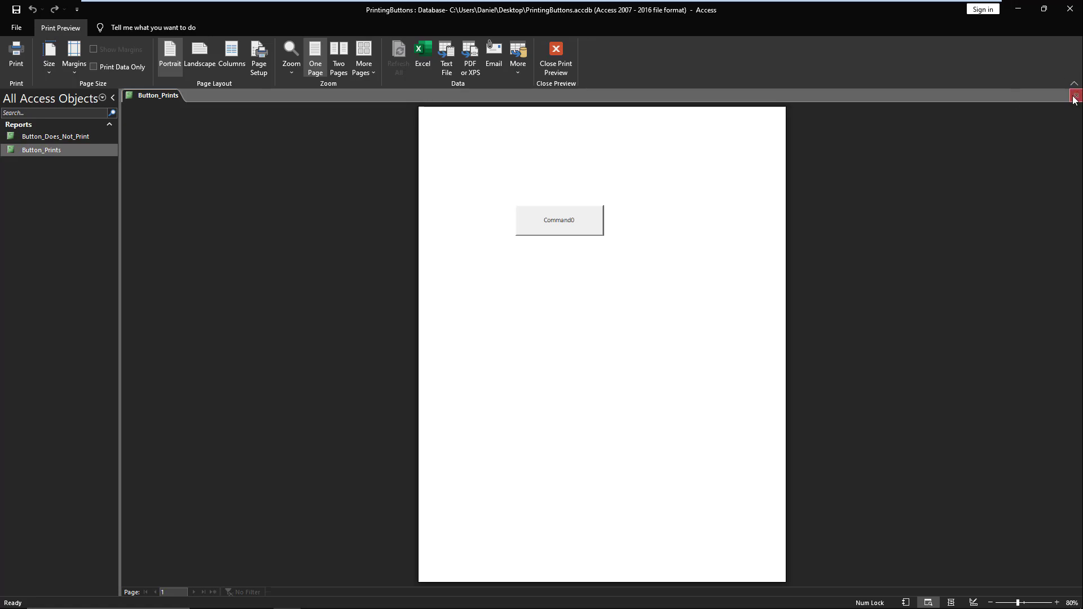
click(555, 55)
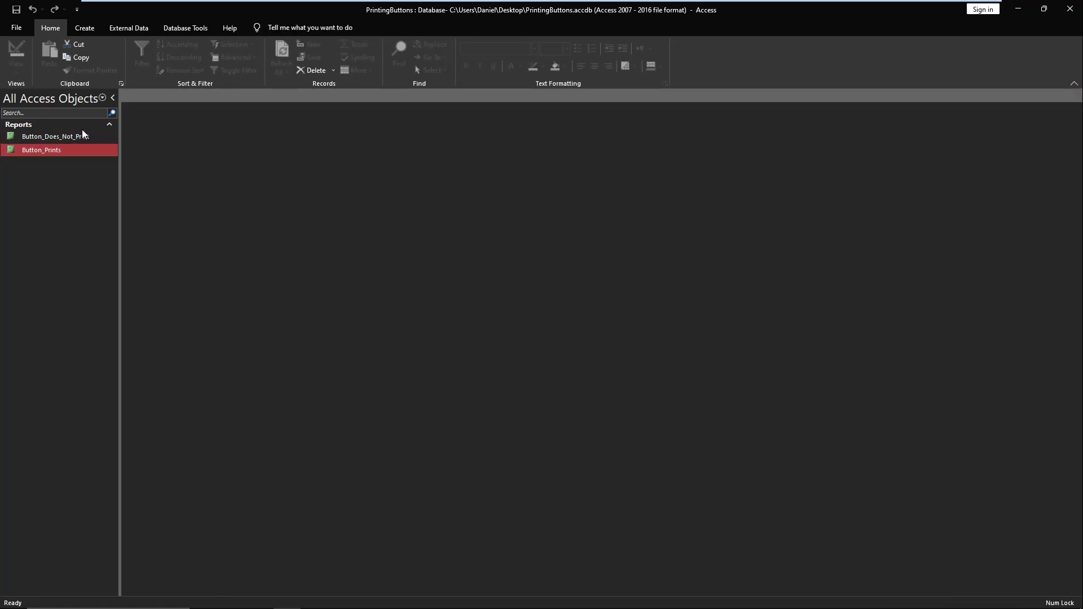
Step: Reopen Button_Does_Not_Print in Design View and review Command0's Display When choices
click(54, 136)
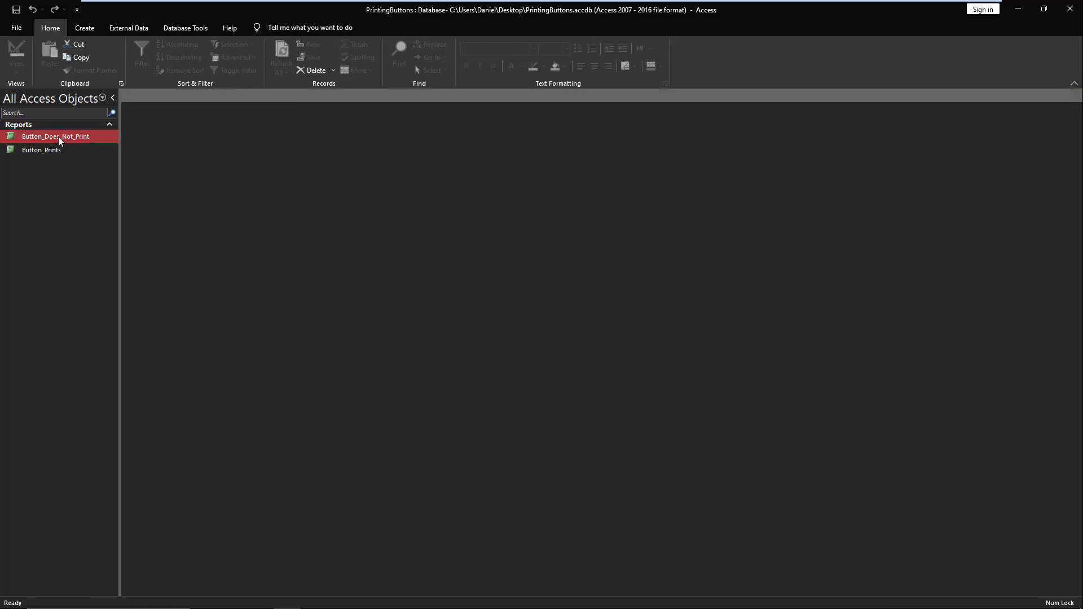
double_click(56, 136)
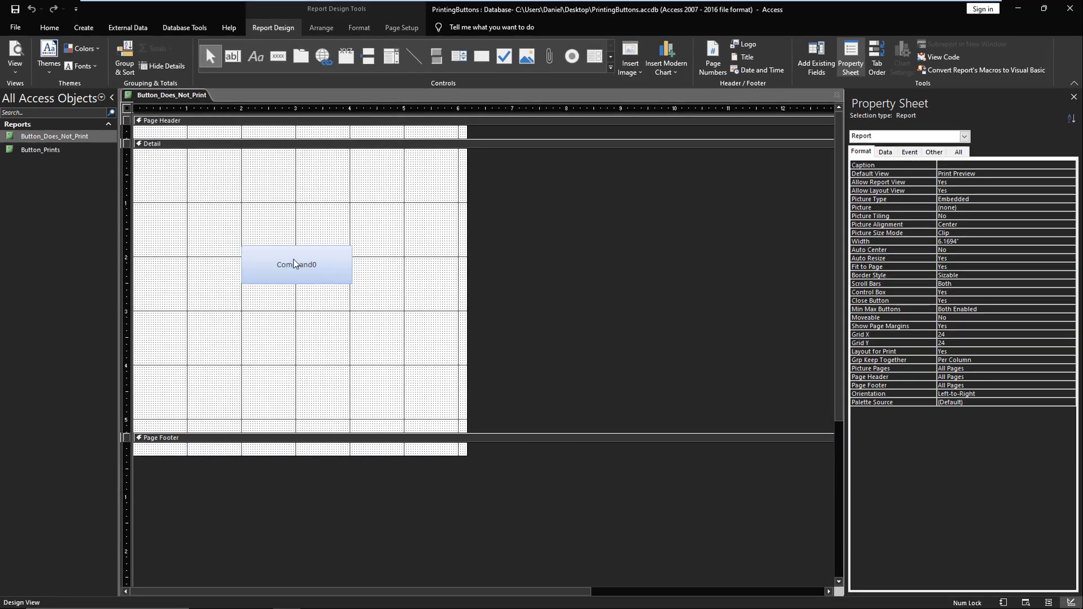
click(297, 264)
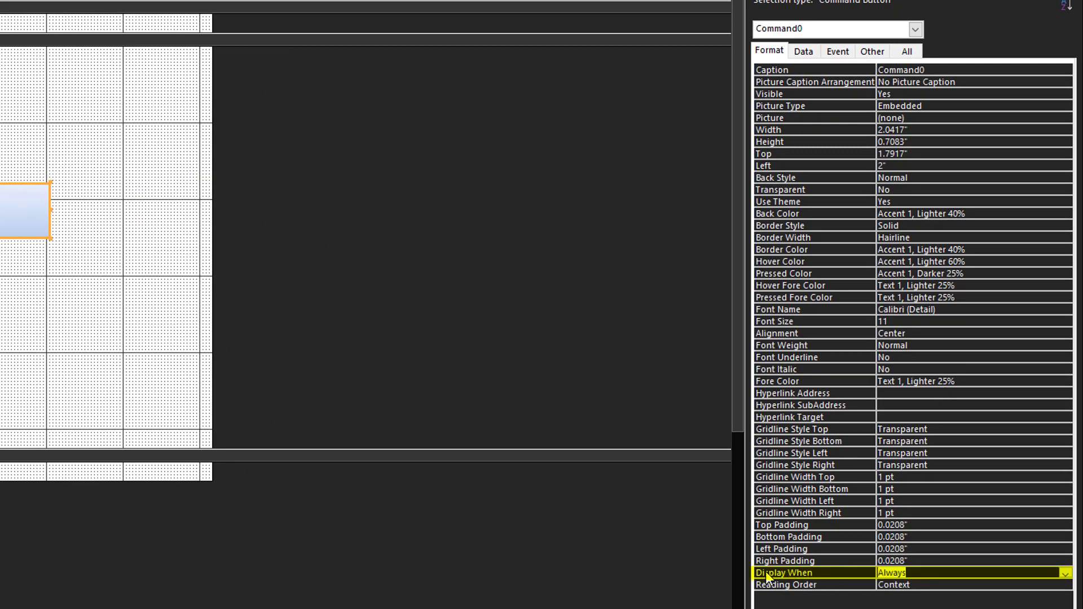
mouse_move(865, 576)
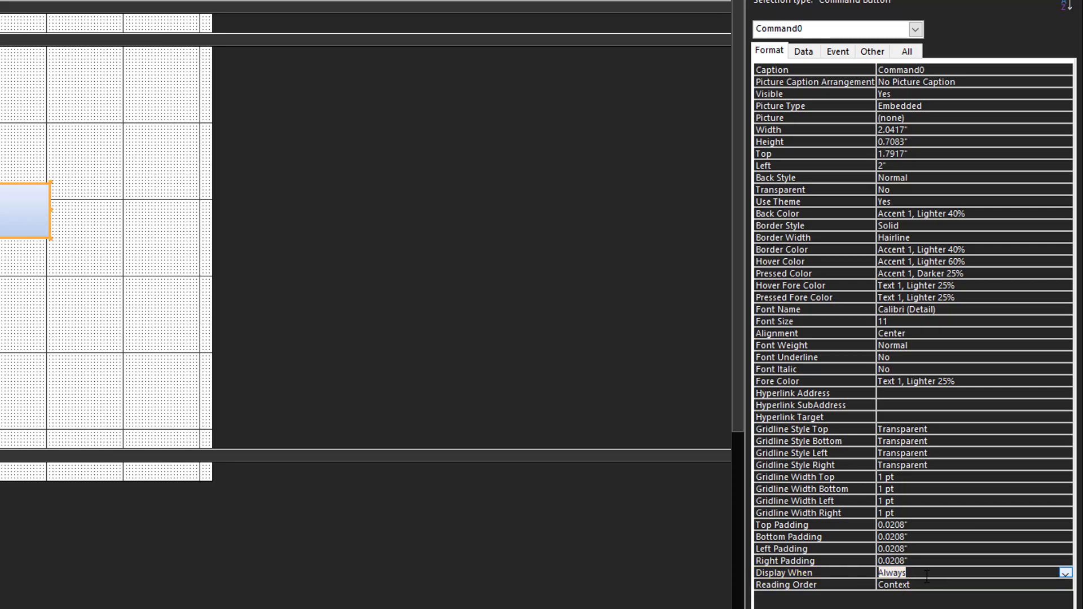
click(1072, 574)
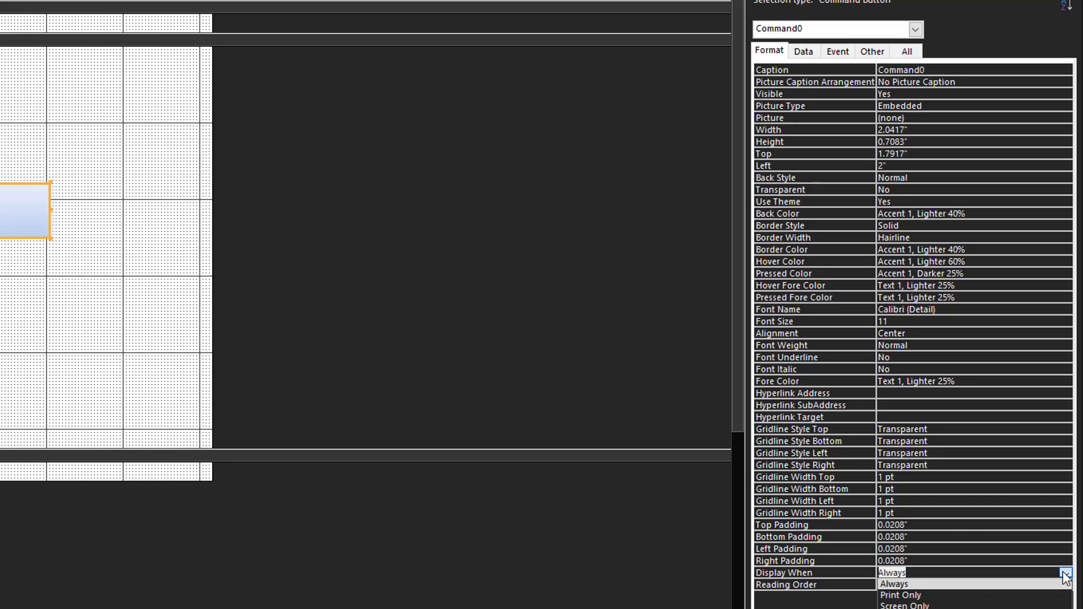
click(1068, 572)
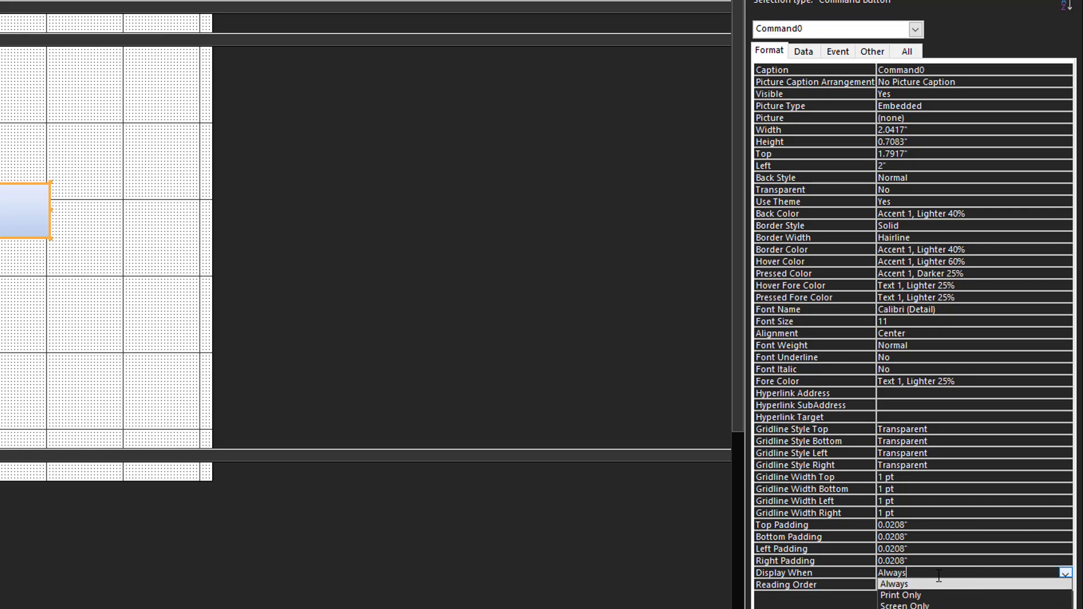
click(16, 57)
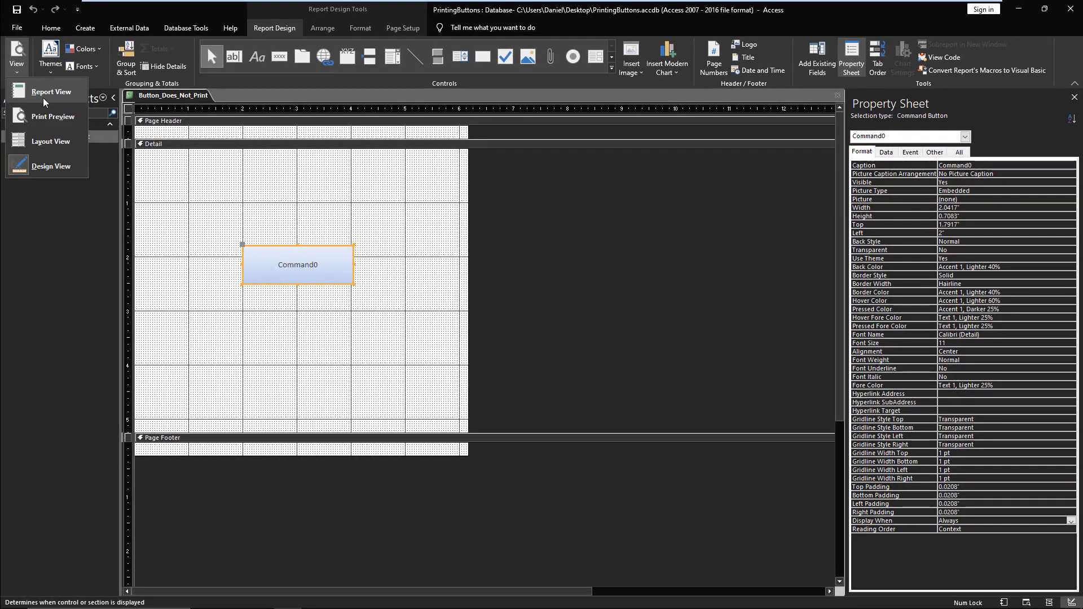
Step: Preview the report, set Command0's Display When to Print Only, preview again, and close it
click(53, 116)
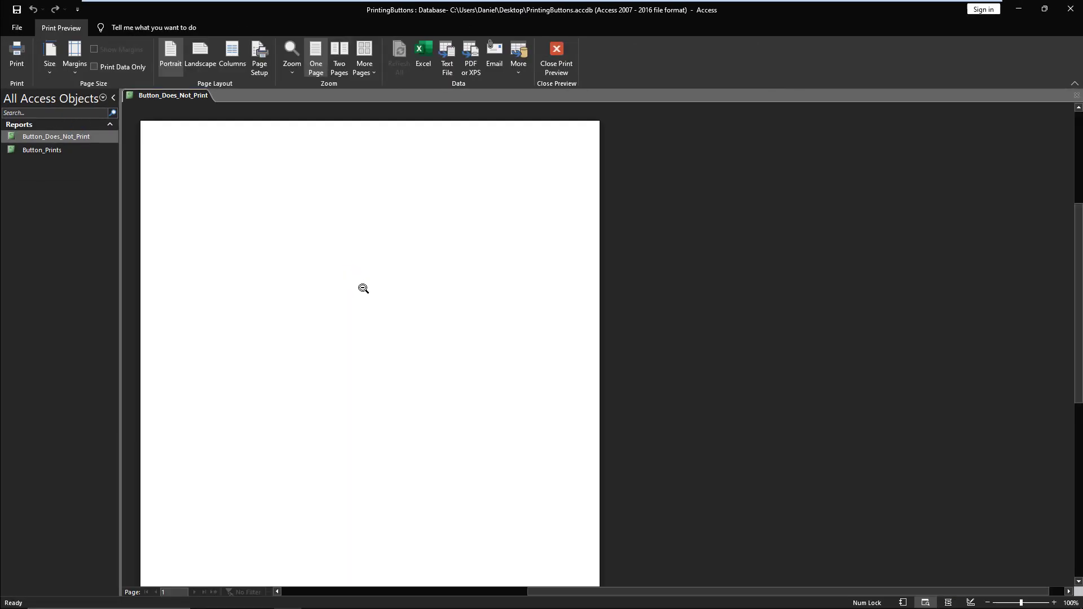
mouse_move(128, 101)
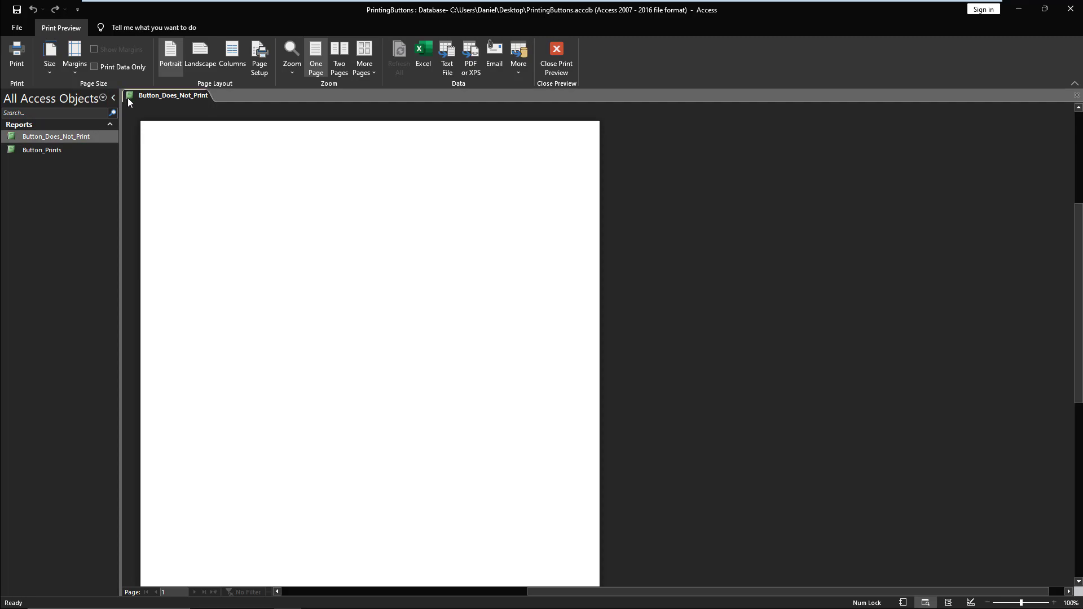
click(556, 56)
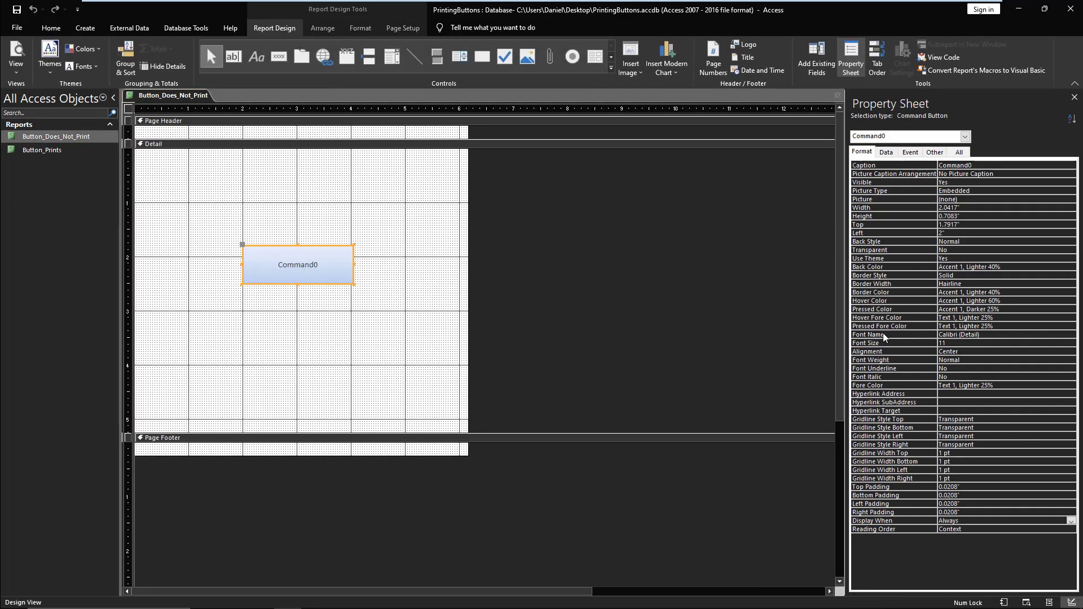
click(1071, 520)
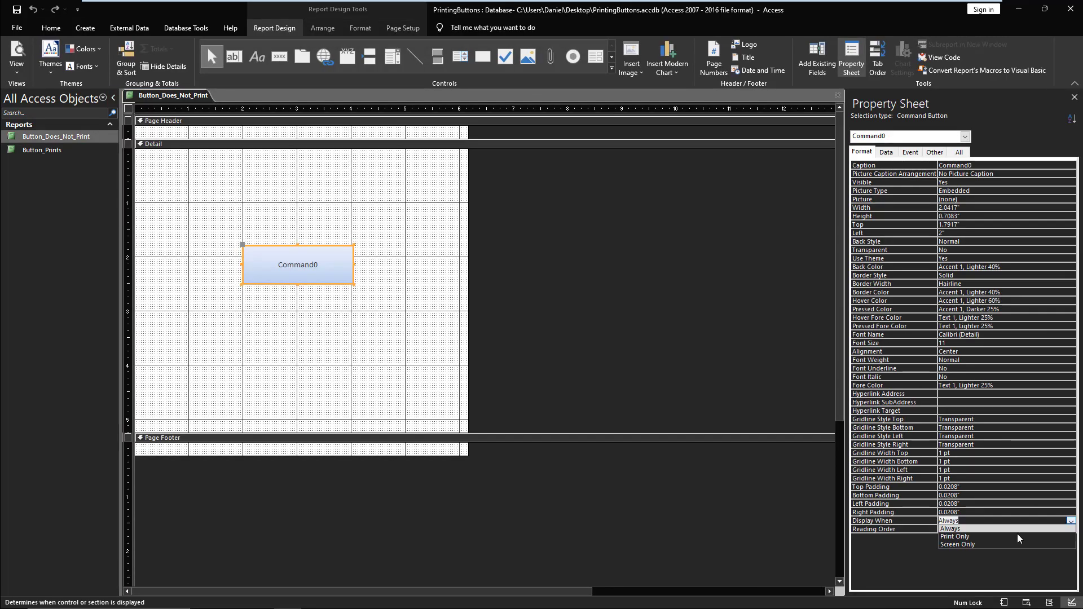
click(956, 537)
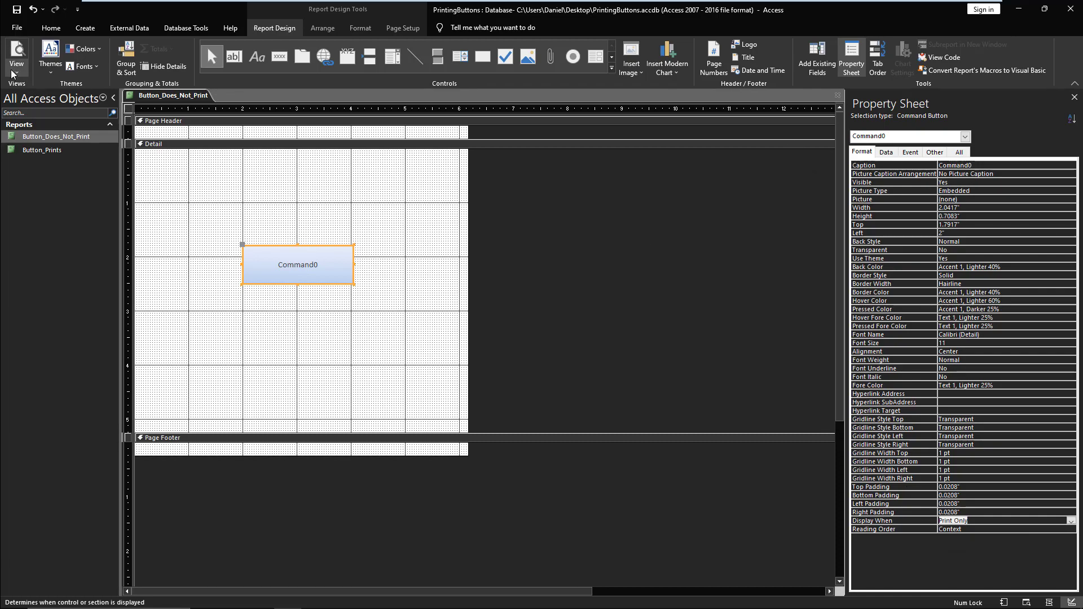
click(17, 55)
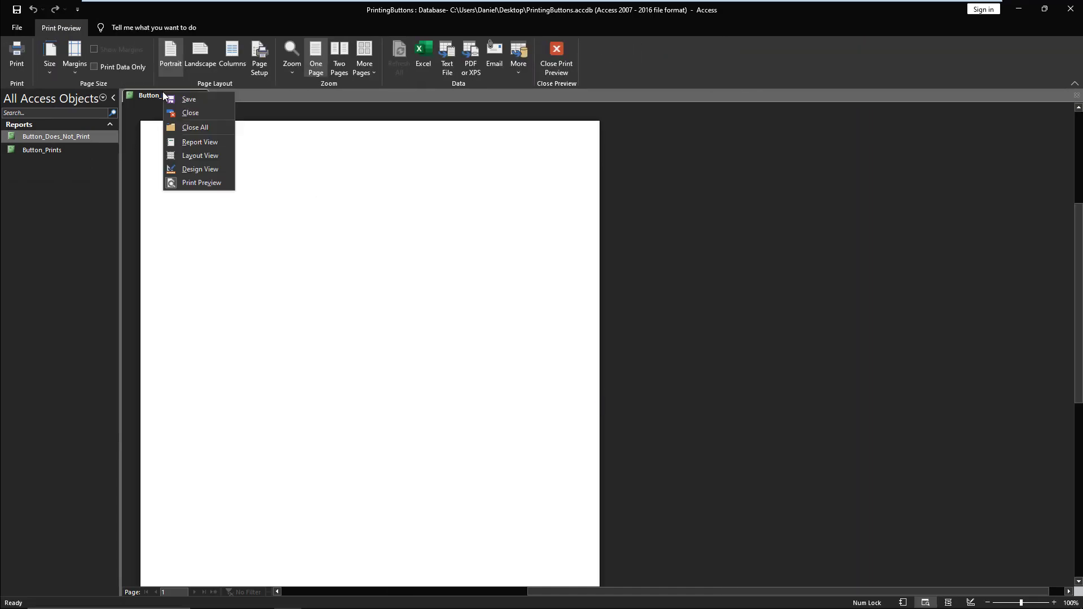
click(200, 169)
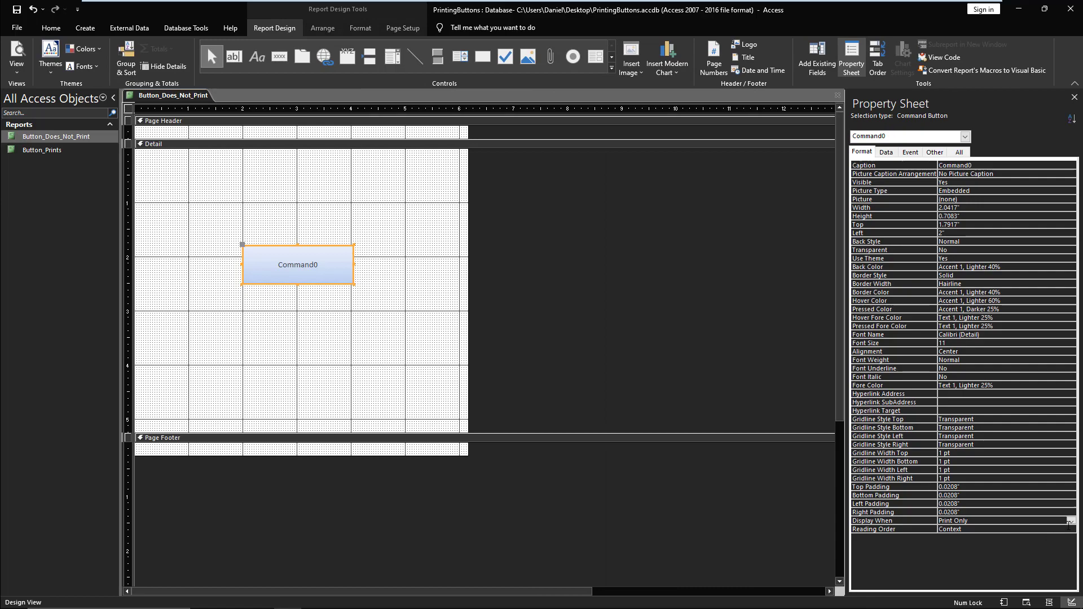
click(1005, 520)
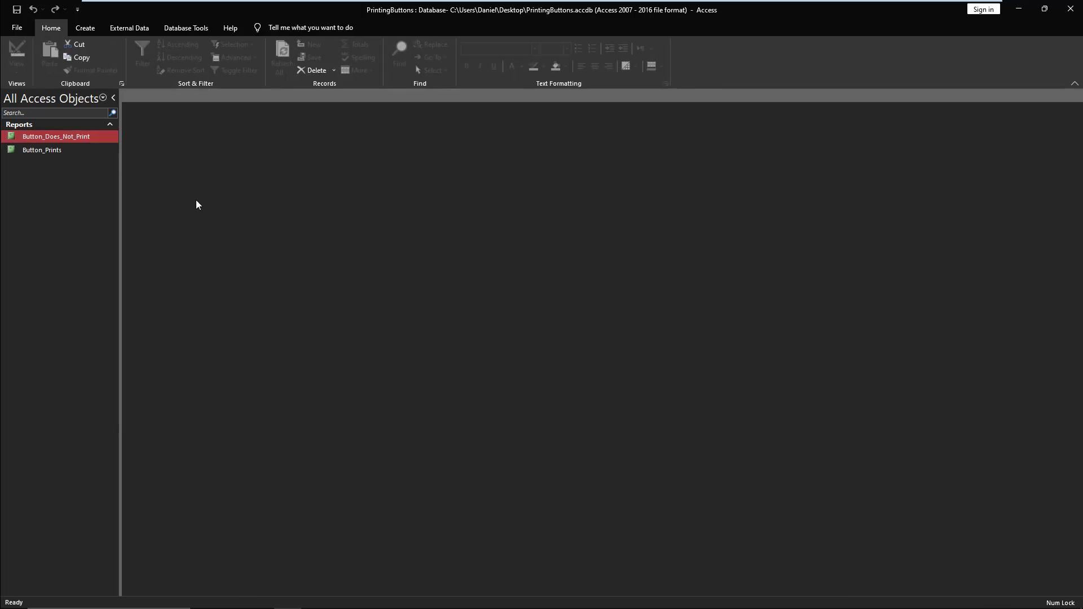
mouse_move(64, 161)
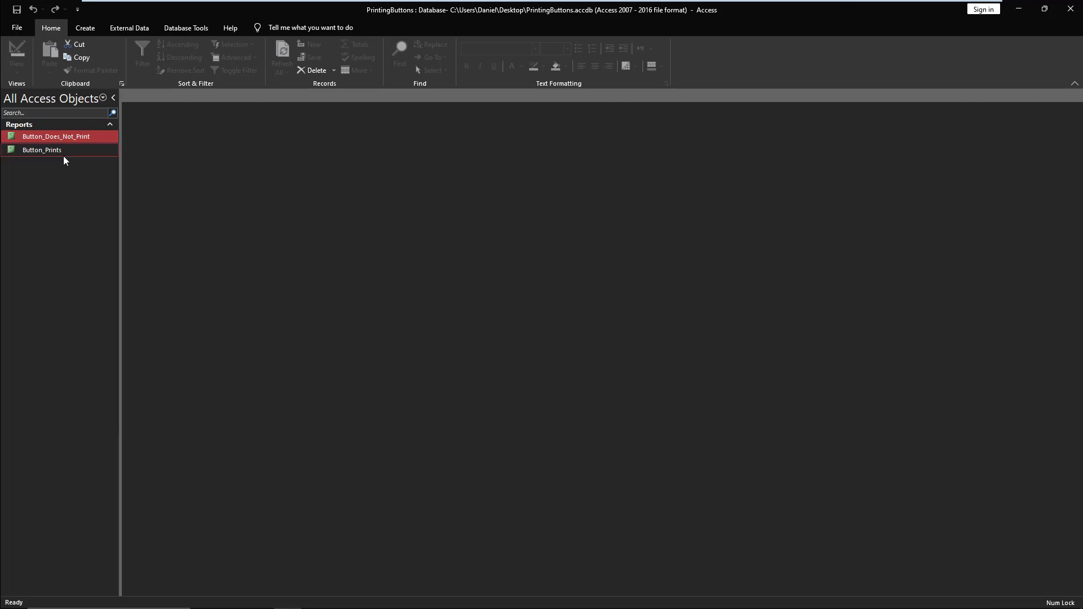
mouse_move(41, 150)
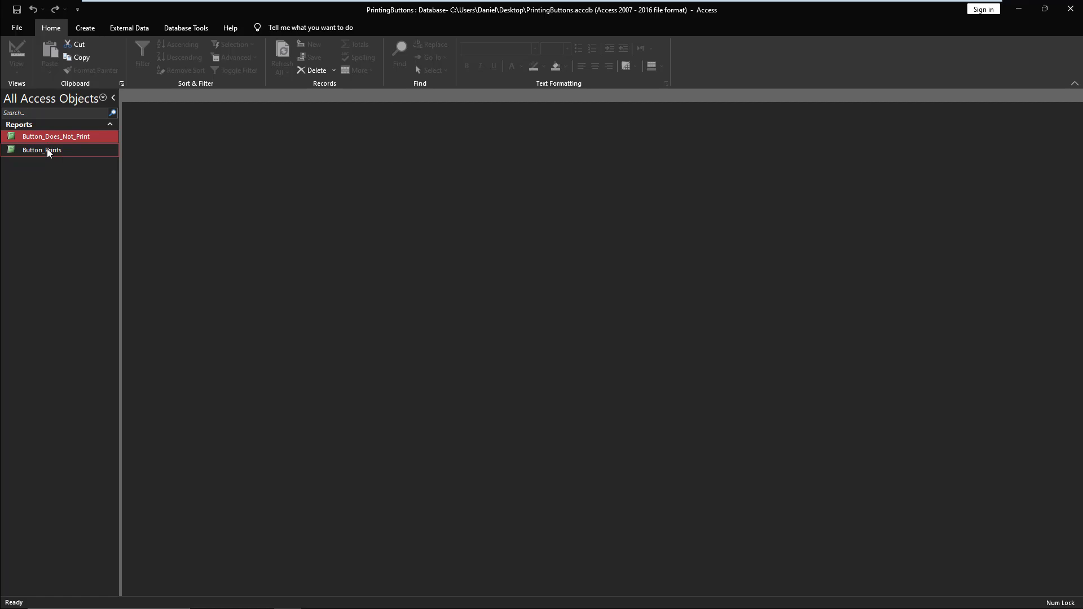
Step: Print-preview Button_Prints, switch to Design View, and set Command0's Use Theme to Yes
right_click(41, 150)
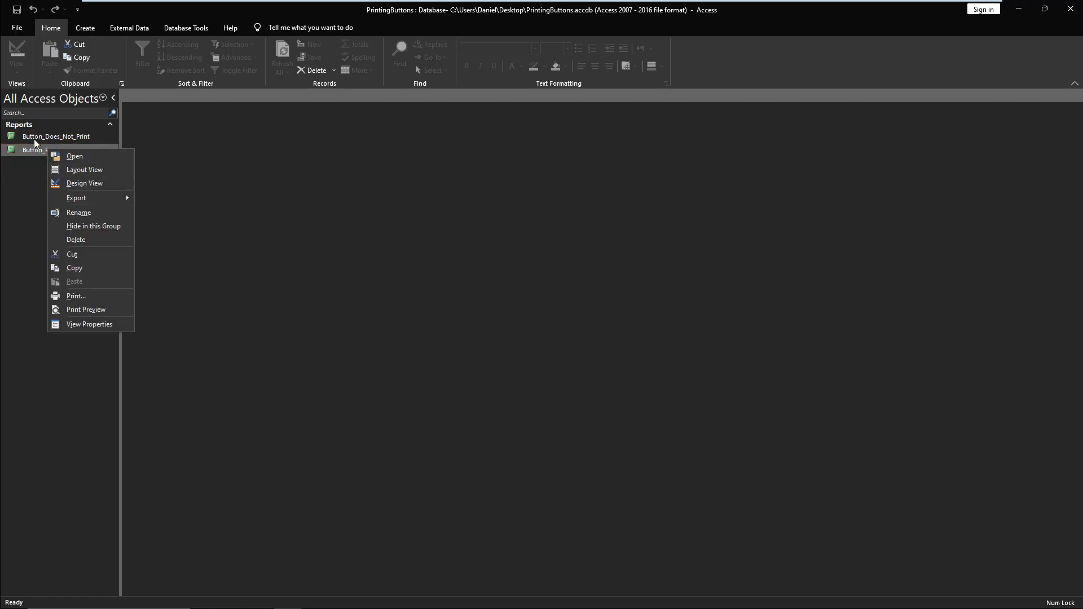
click(85, 310)
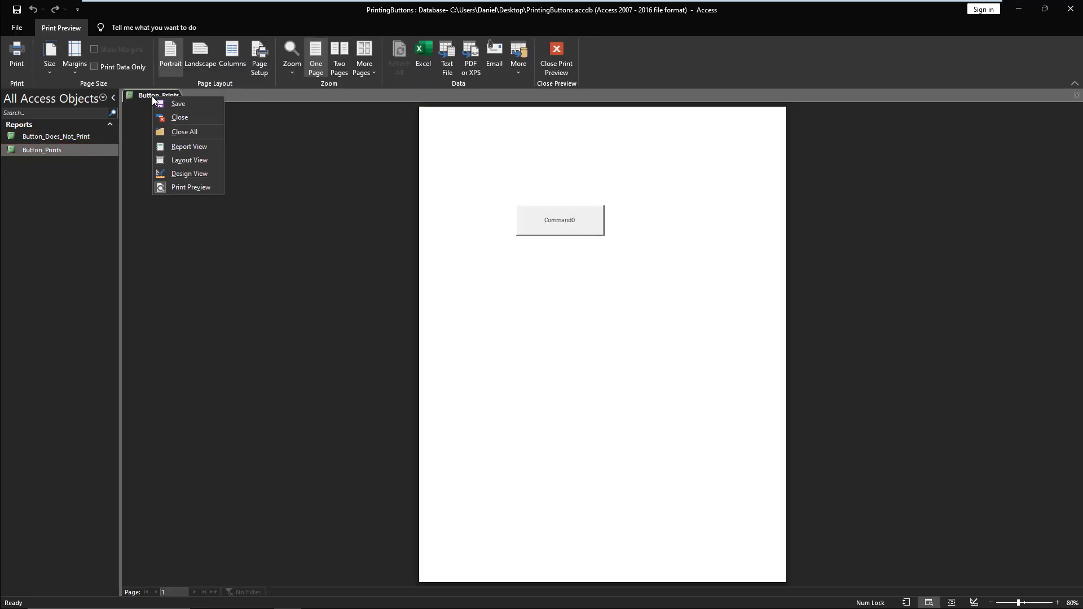
click(188, 175)
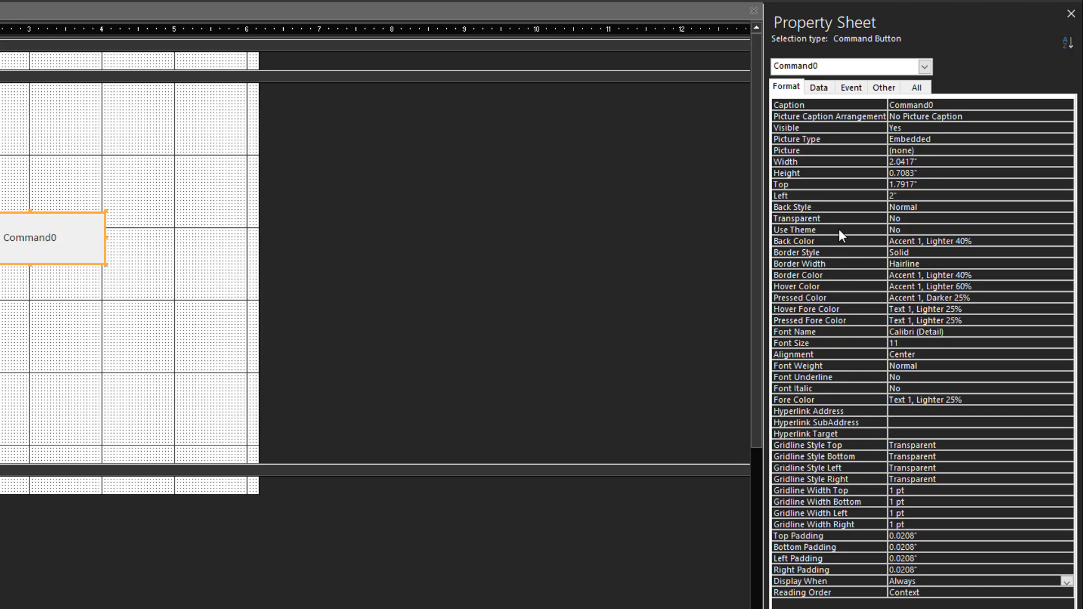
click(829, 229)
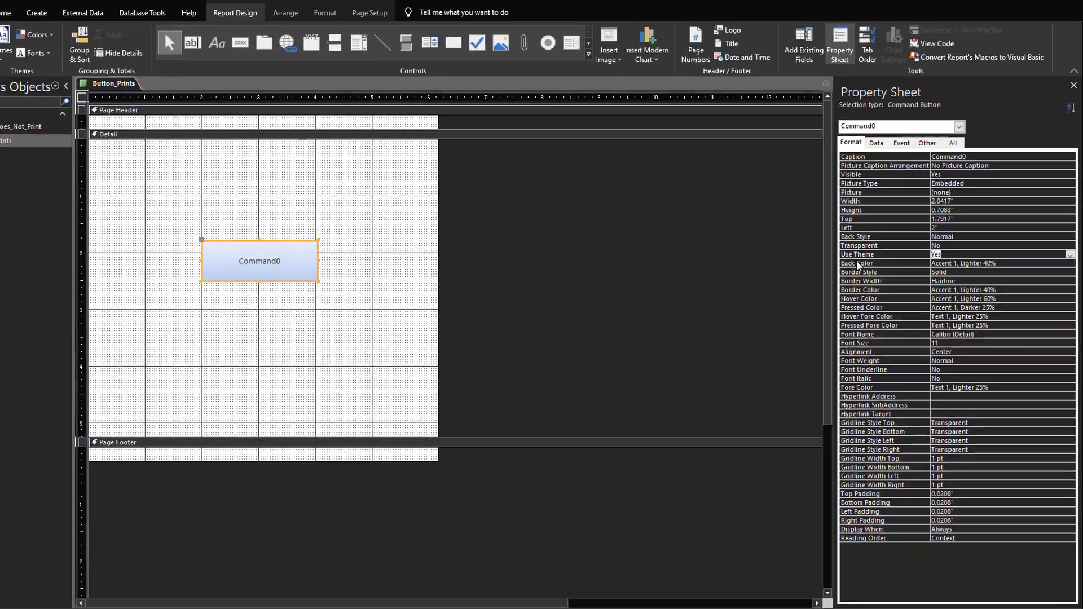
Step: Print-preview Button_Prints, then return to Design View from the report tab's shortcut menu
click(17, 45)
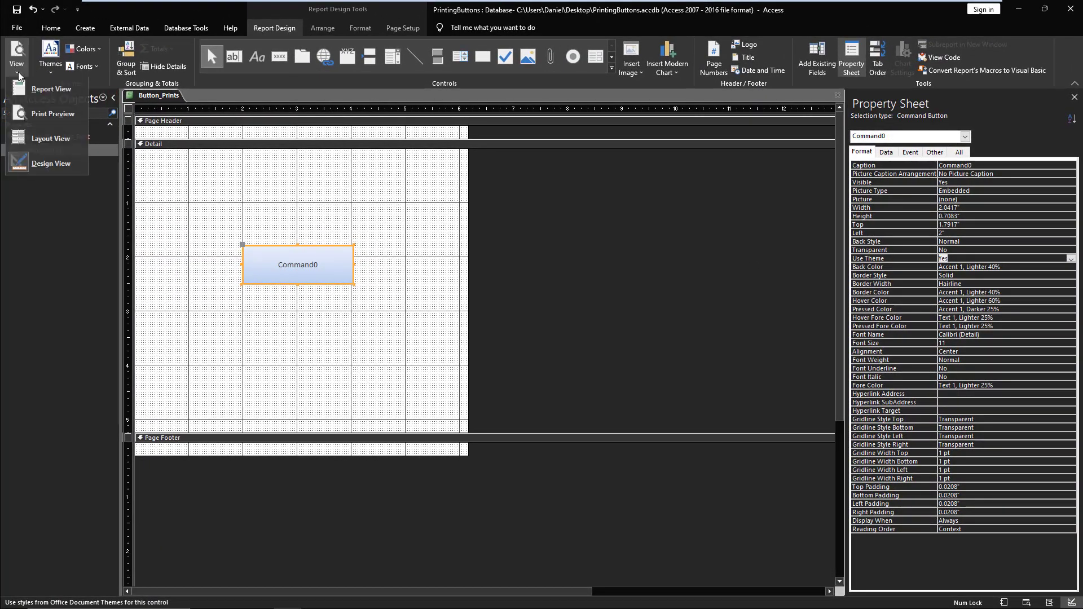
click(52, 113)
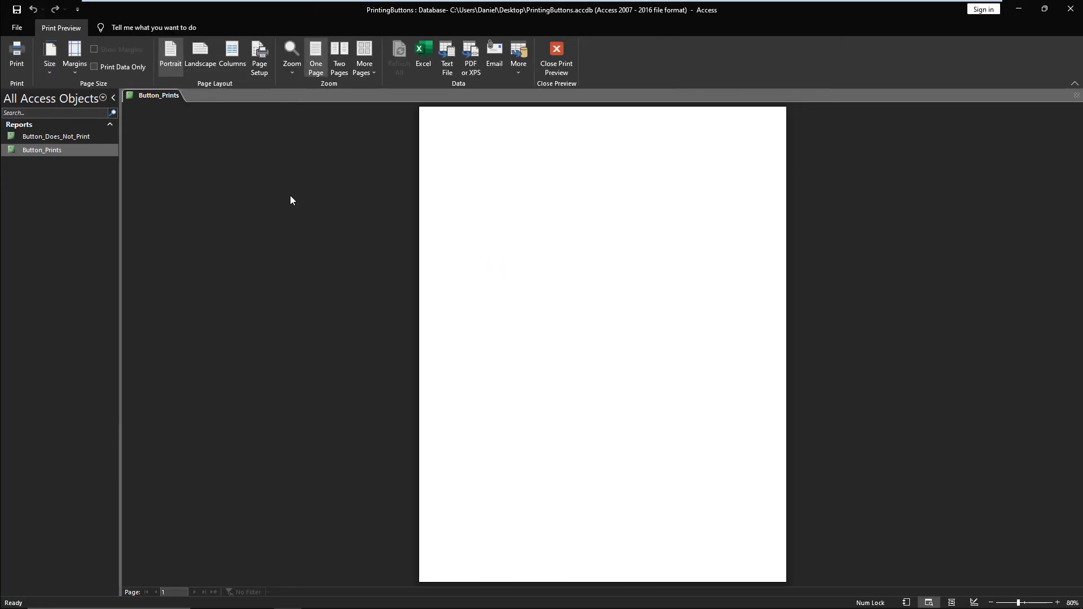
right_click(157, 95)
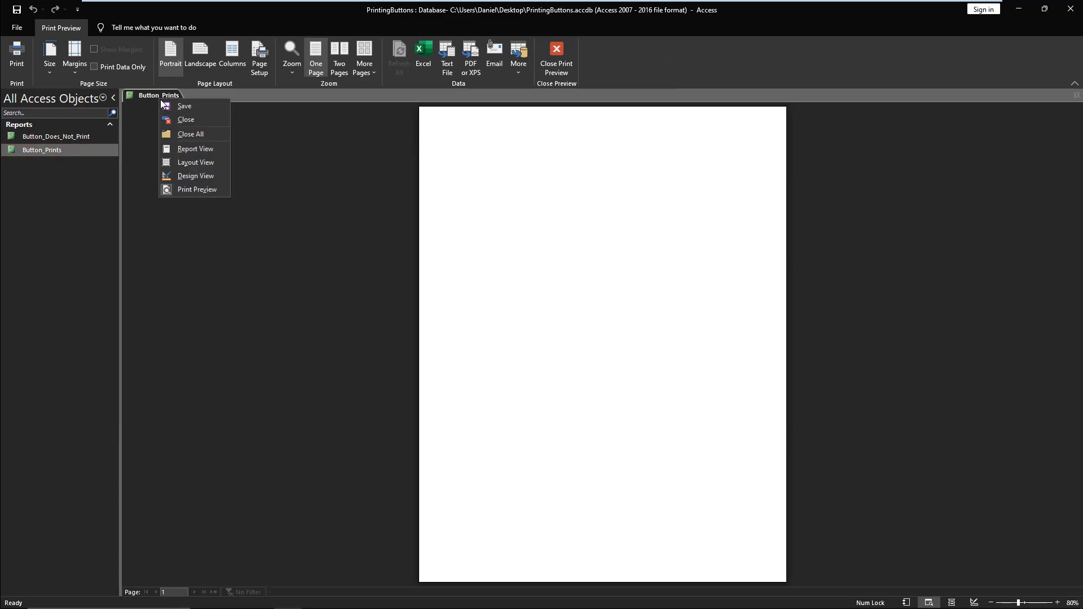
click(196, 176)
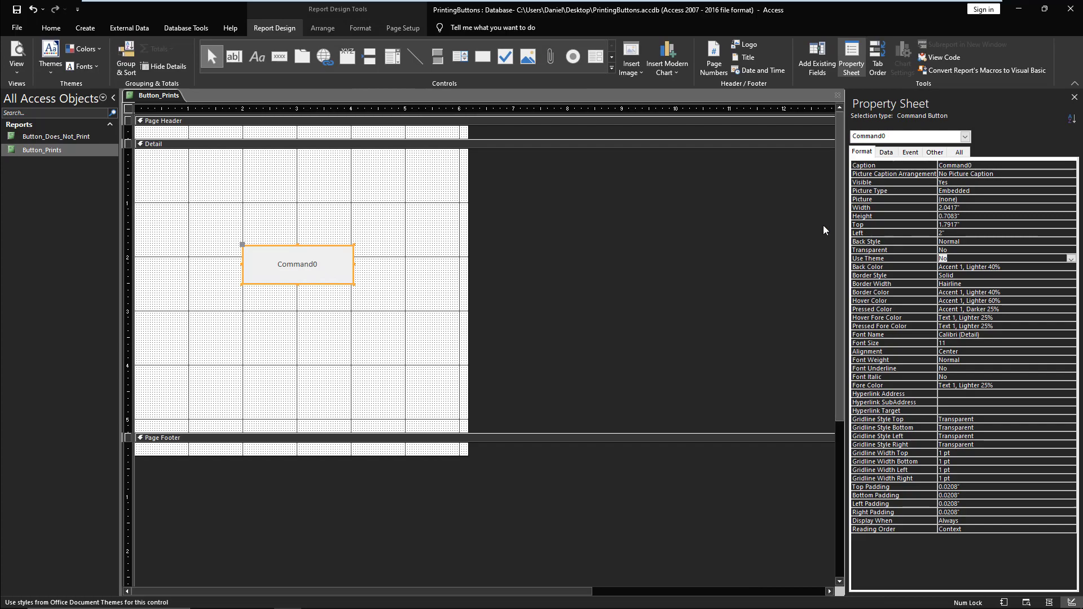
Step: Preview the report again to confirm Command0 appears, then return to Design View
click(16, 57)
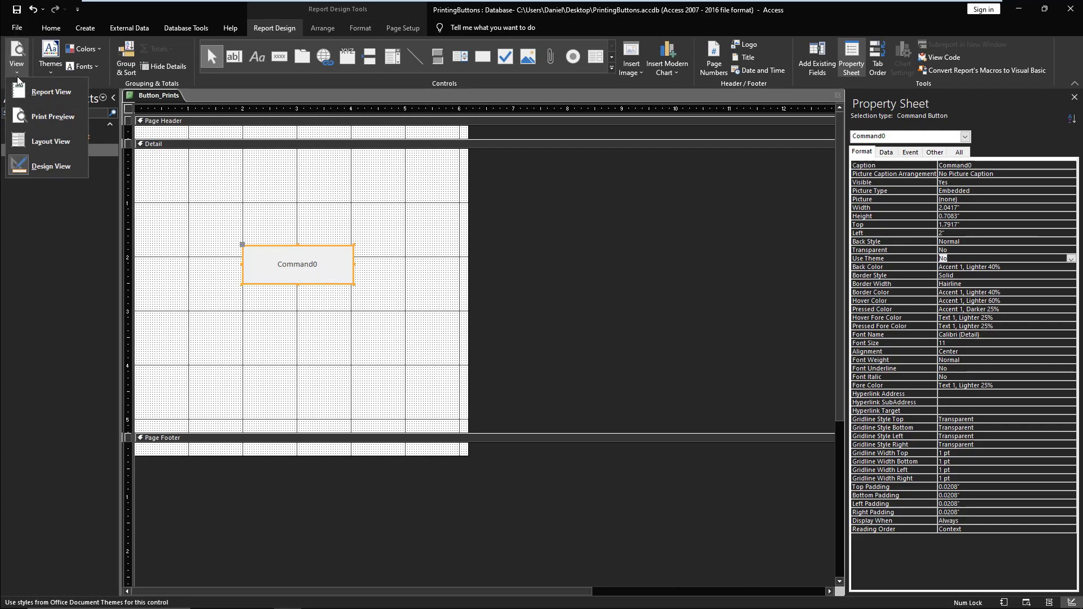
click(53, 117)
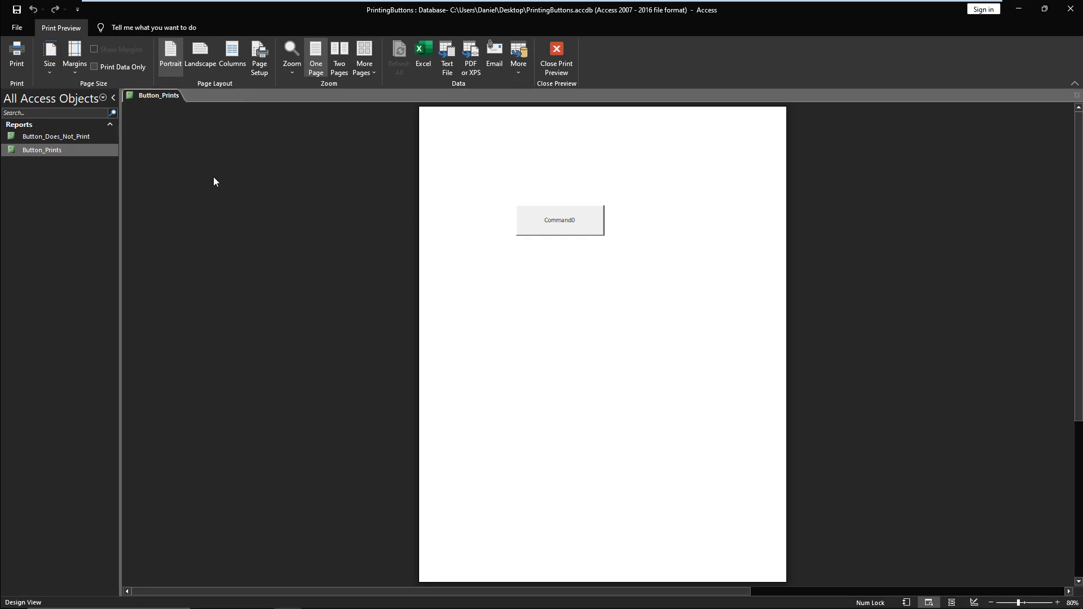
click(556, 55)
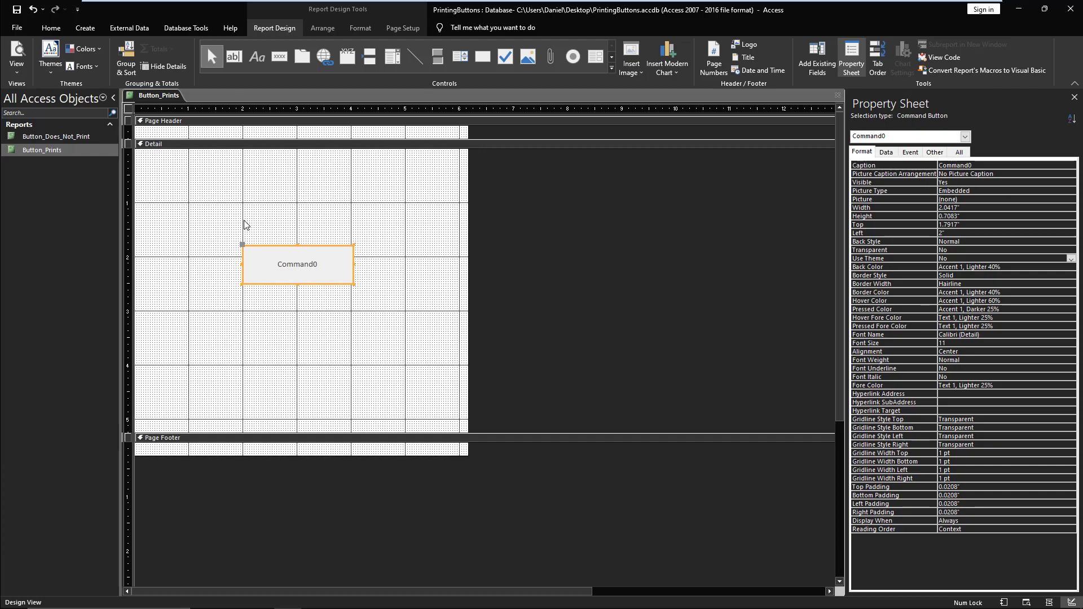
mouse_move(916, 264)
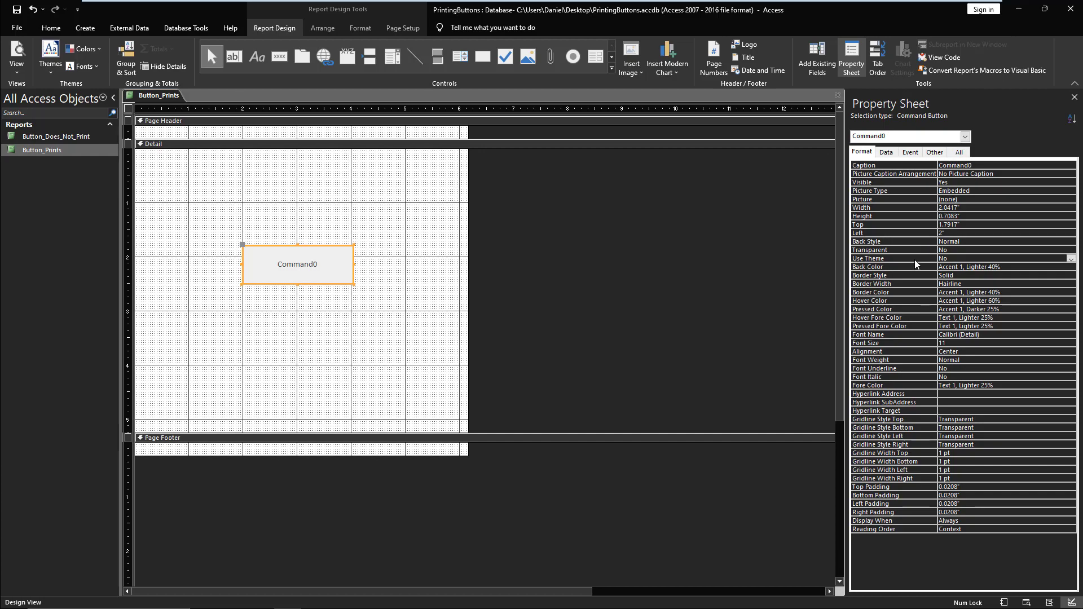